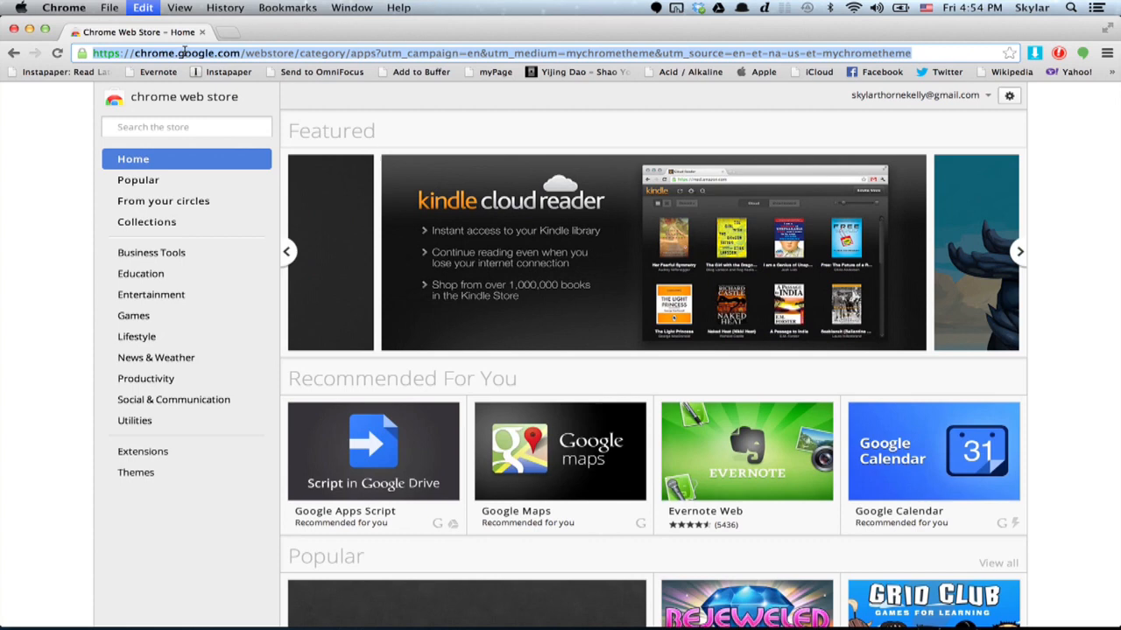
Step: Search Google for 'chrome web store' from the address bar
{"action": "type", "text": "chrome"}
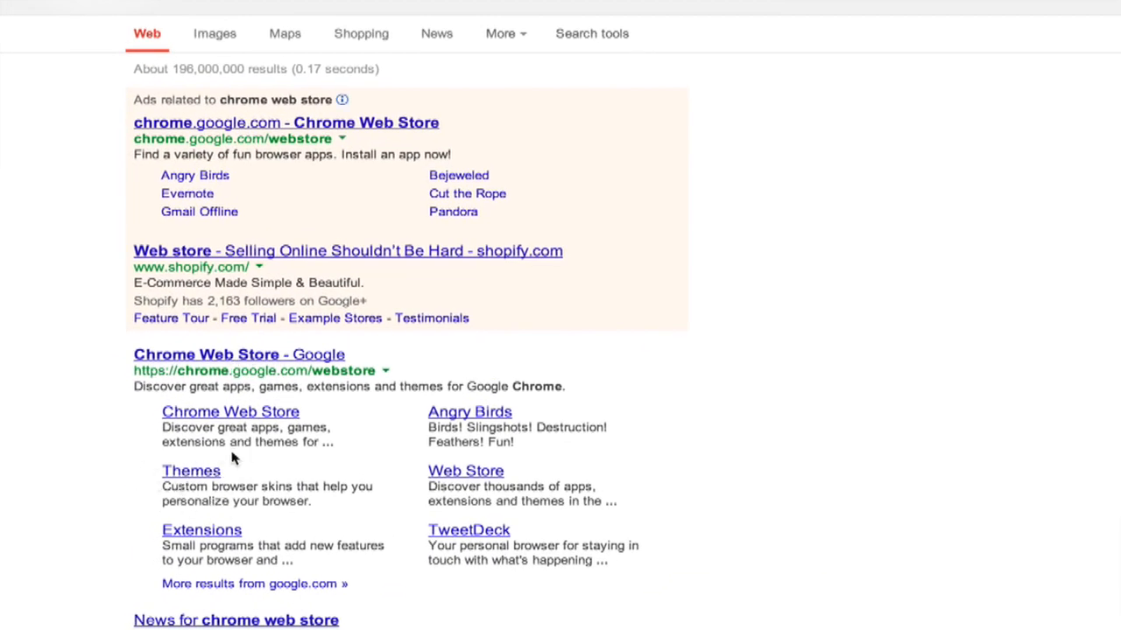
Step: Open the Chrome Web Store Themes sitelink from the search results
{"action": "scroll", "scroll_direction": "down", "scroll_amount": 3}
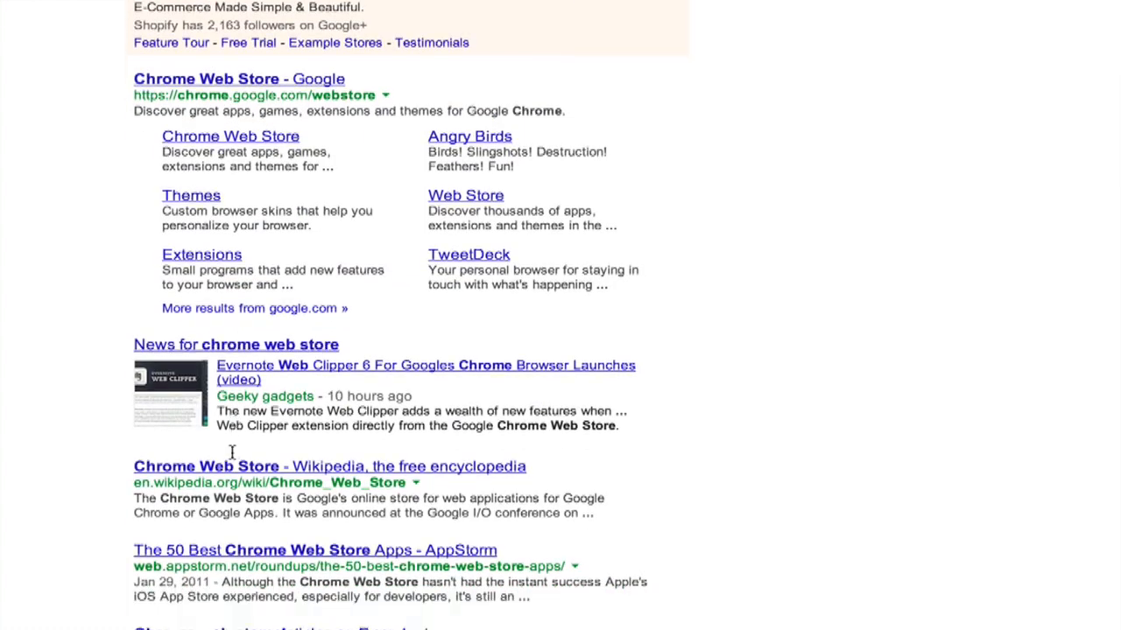
{"action": "mouse_move", "coordinate": [191, 195]}
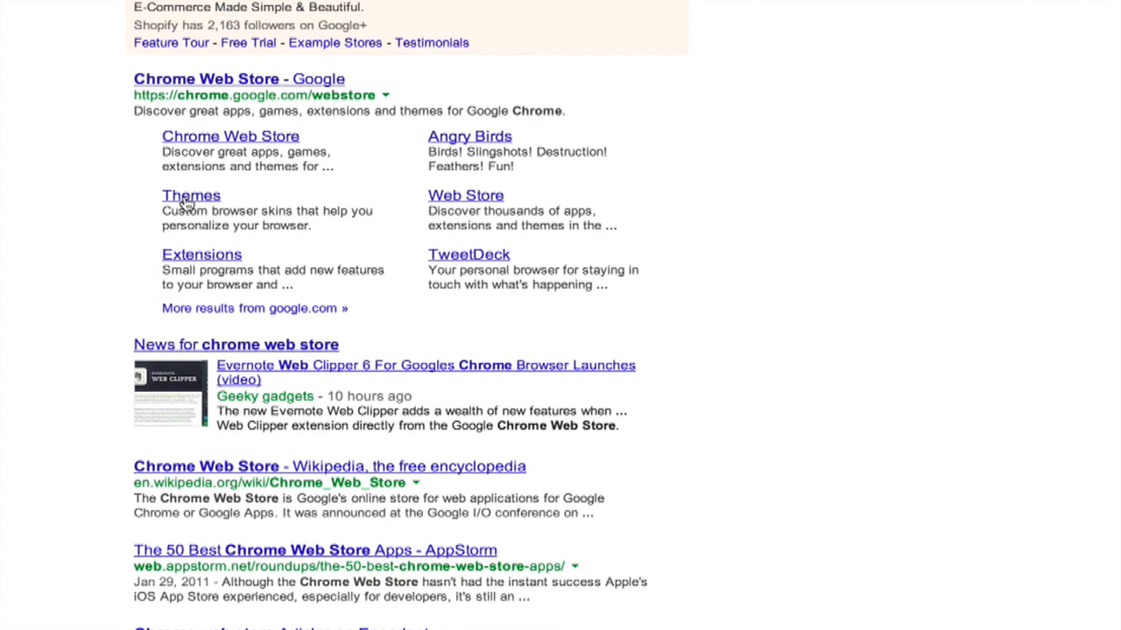
{"action": "left_click", "coordinate": [190, 196]}
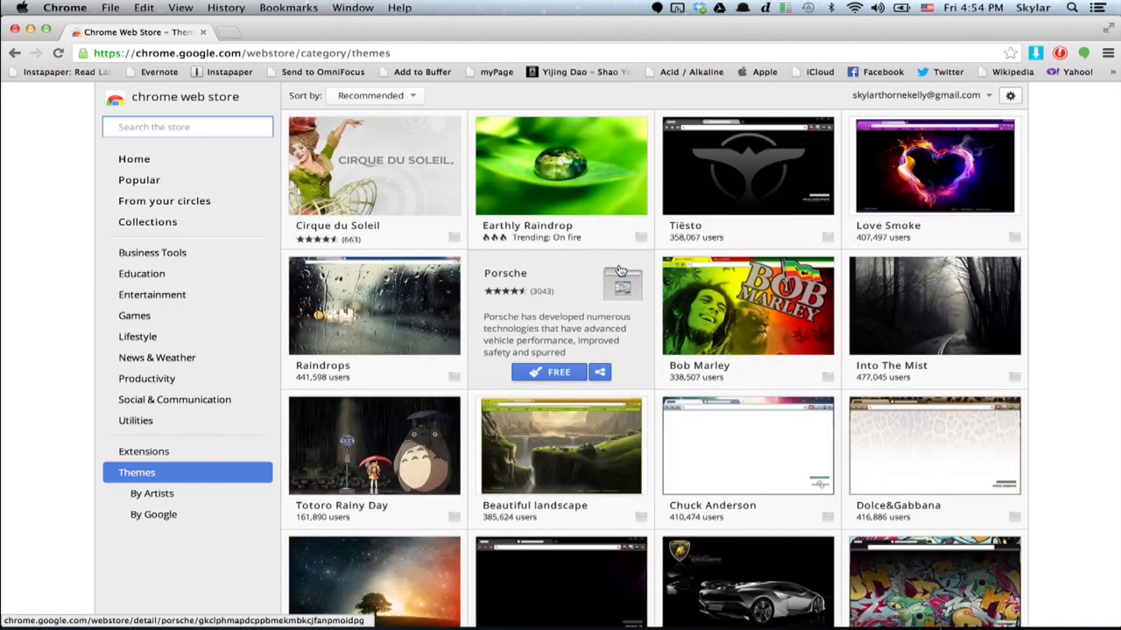
{"action": "mouse_move", "coordinate": [469, 463]}
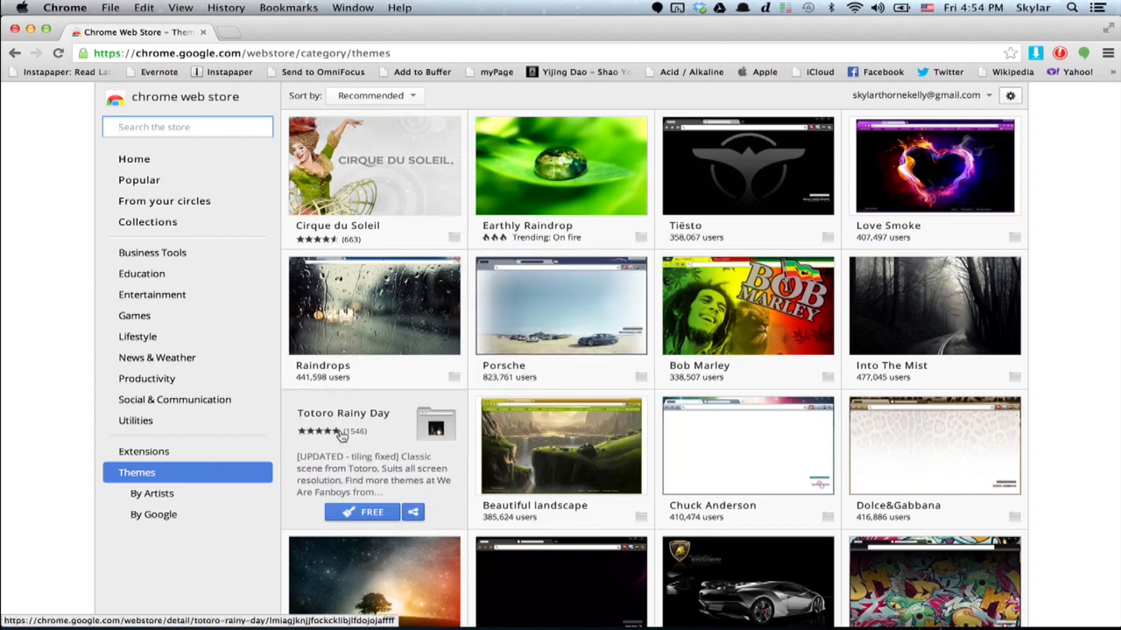
Step: Open the Totoro Rainy Day tile's detail overlay
{"action": "left_click", "coordinate": [343, 412]}
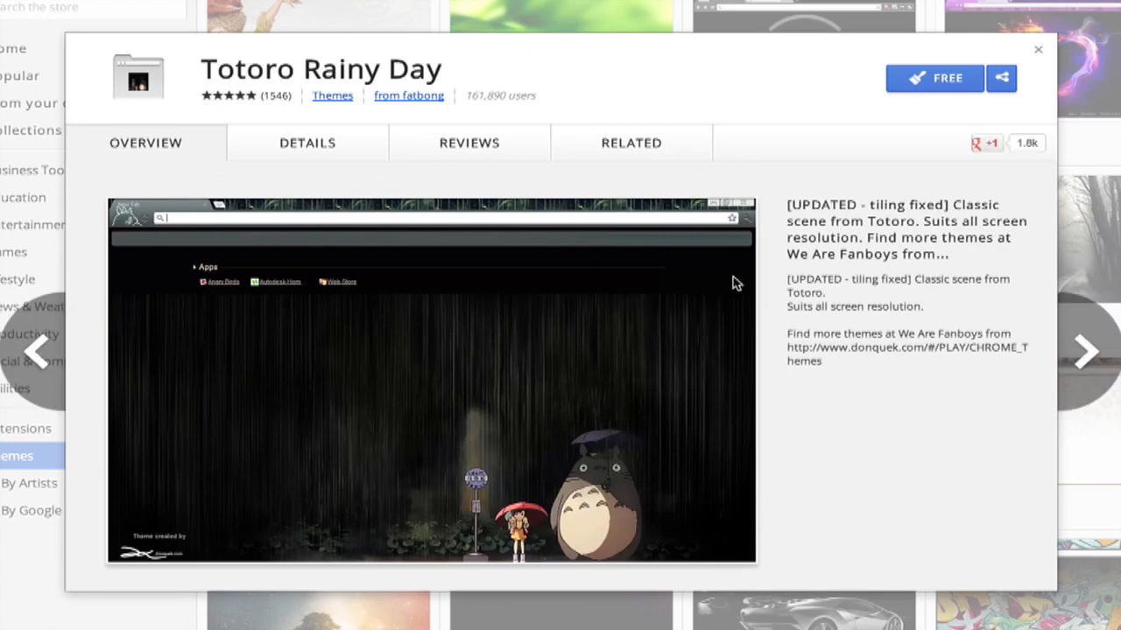
Step: Install Totoro Rainy Day with the FREE button and close its detail overlay
{"action": "left_click", "coordinate": [934, 78]}
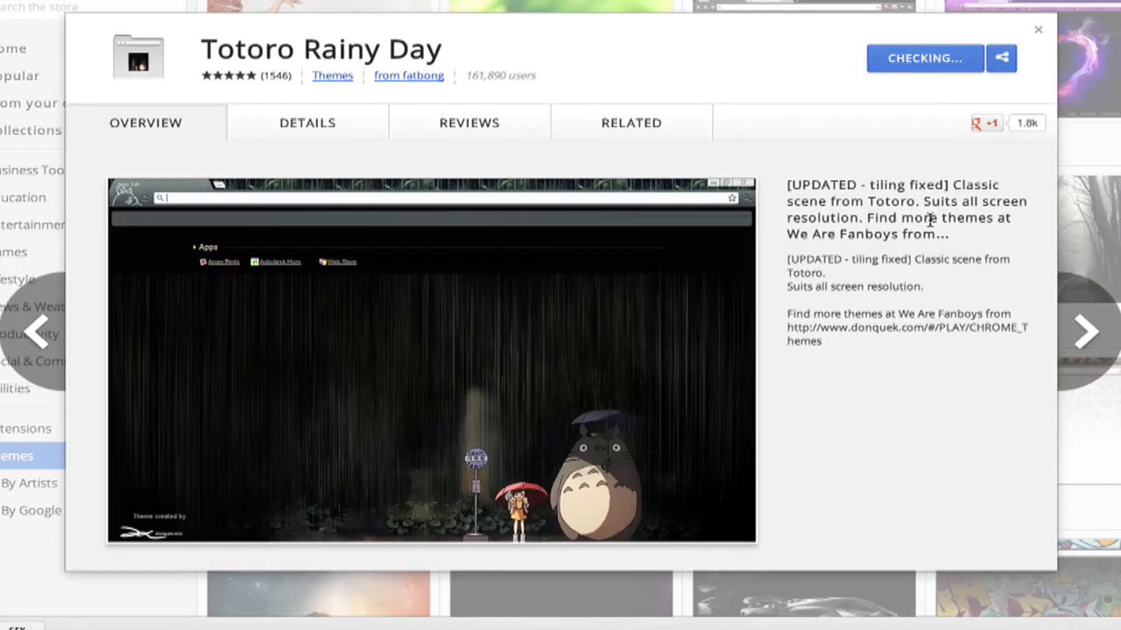
{"action": "left_click", "coordinate": [923, 58]}
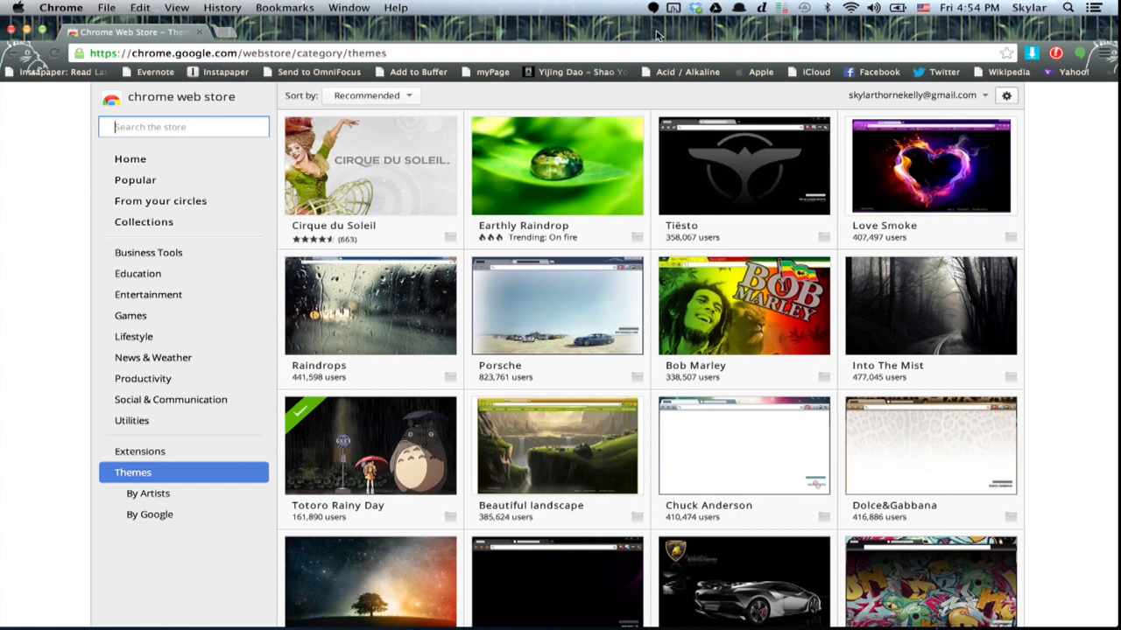
Step: Open a new tab showing the Totoro background, then the wrench menu
{"action": "left_click", "coordinate": [237, 33]}
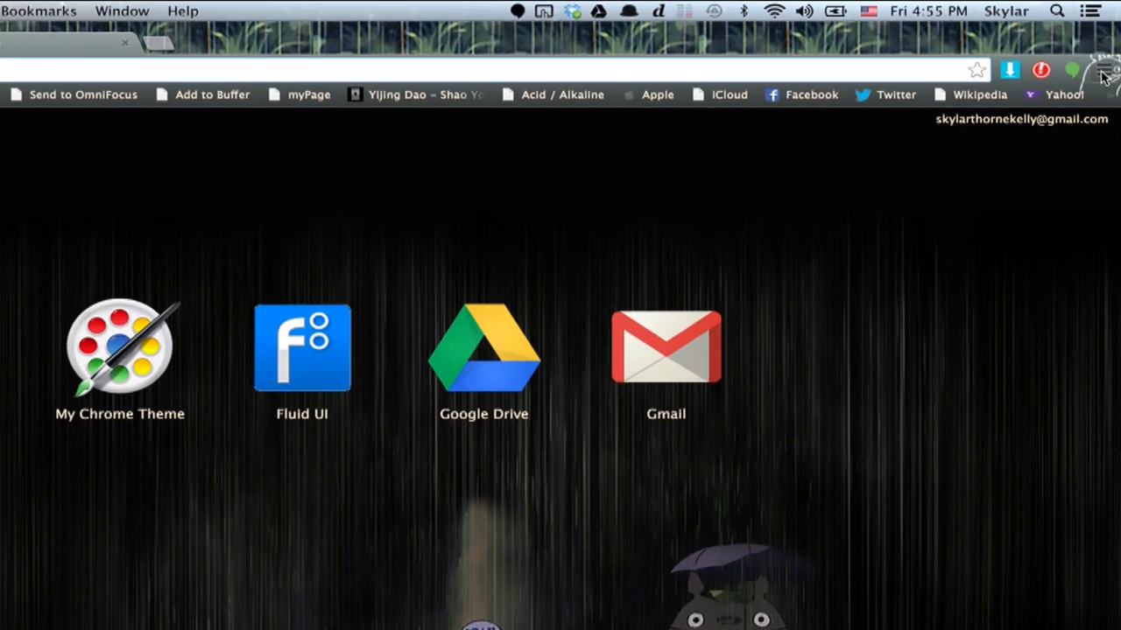
{"action": "left_click", "coordinate": [1104, 70]}
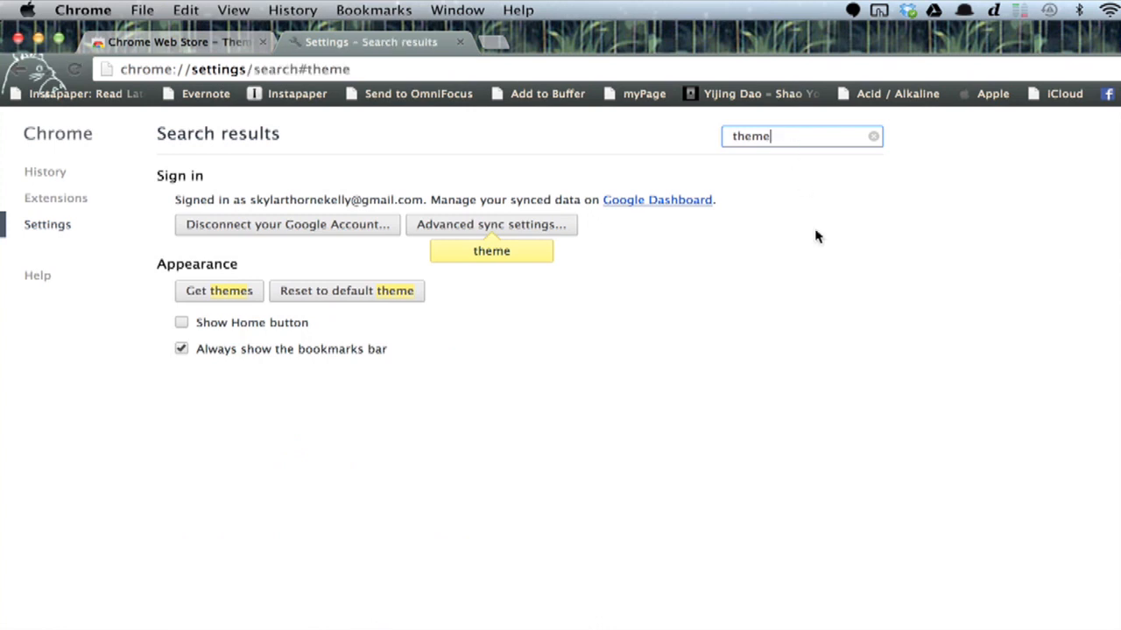
{"action": "mouse_move", "coordinate": [219, 302]}
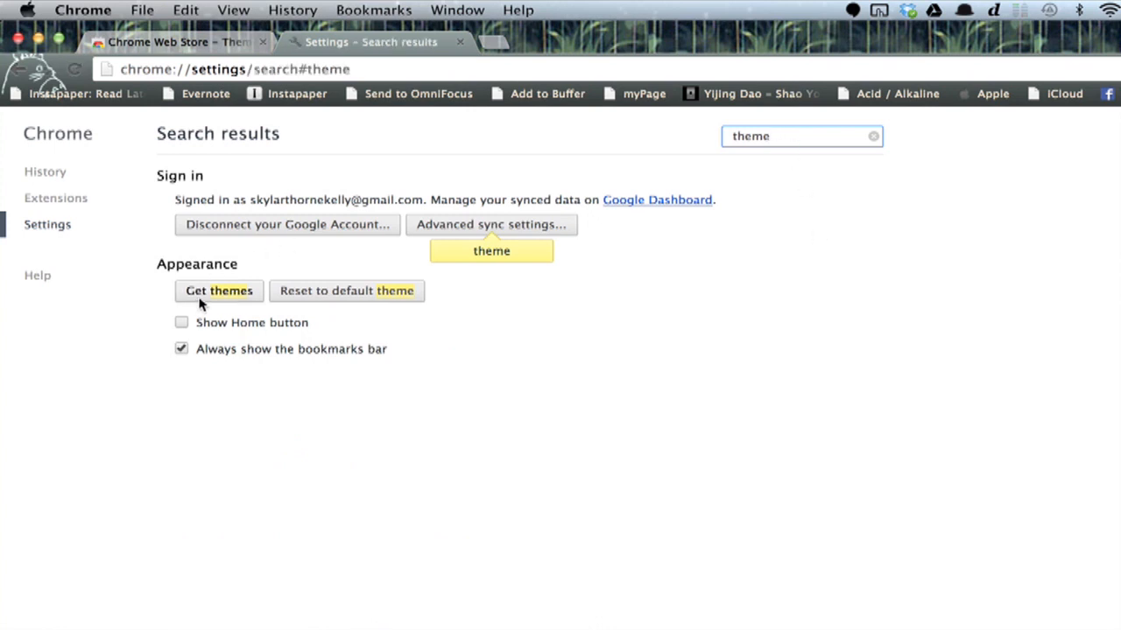
{"action": "mouse_move", "coordinate": [359, 301]}
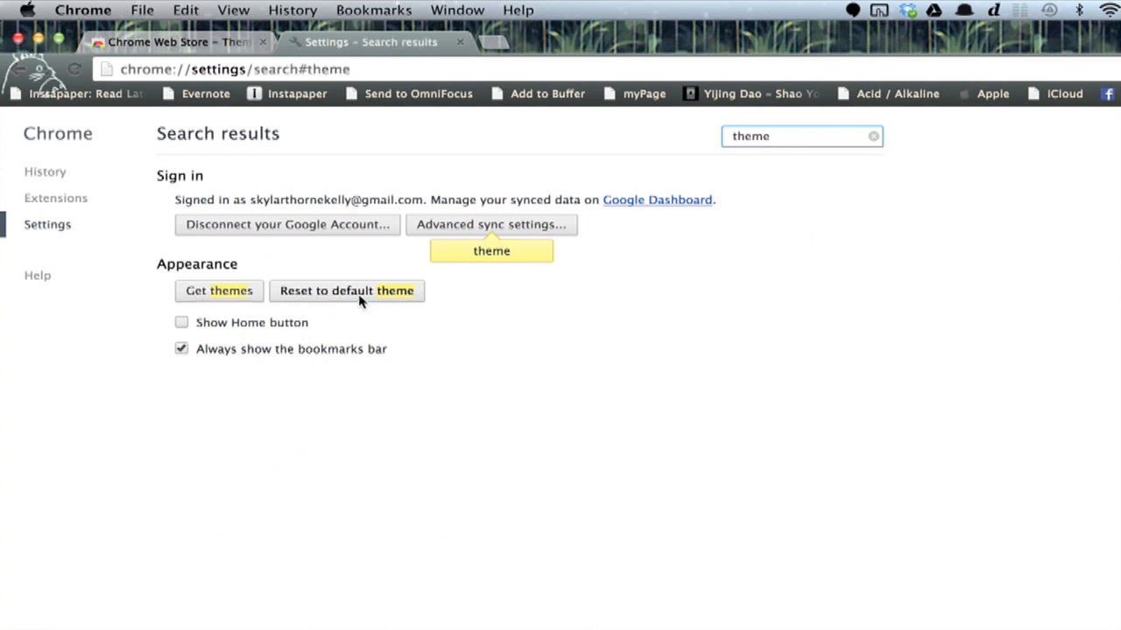
Step: Reset Chrome to the default theme from the 'theme' settings results
{"action": "left_click", "coordinate": [346, 291]}
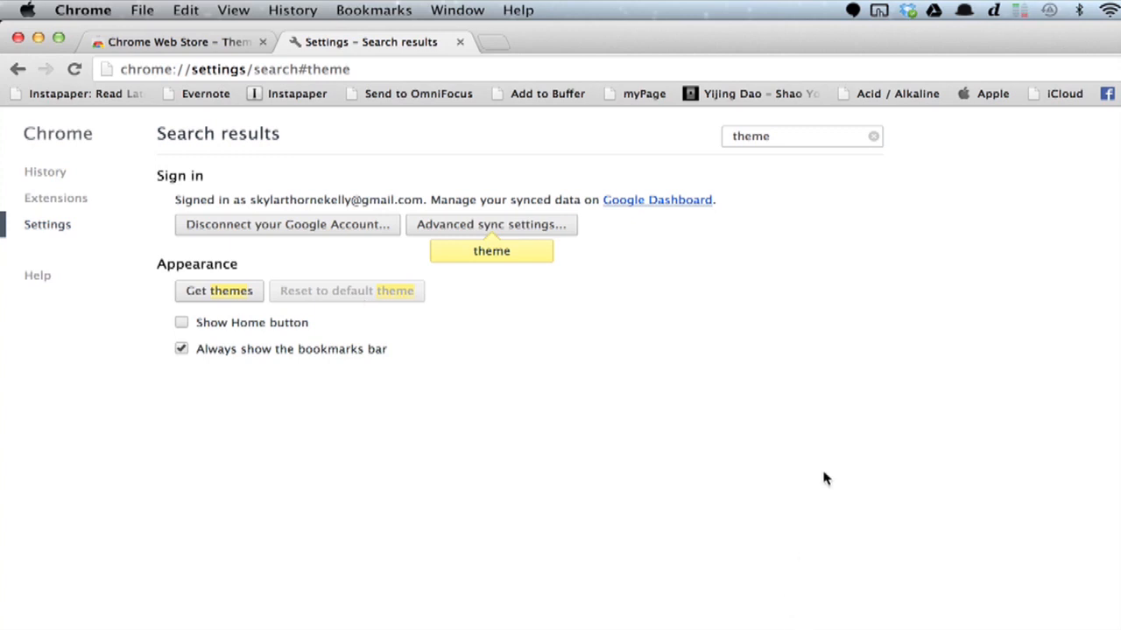